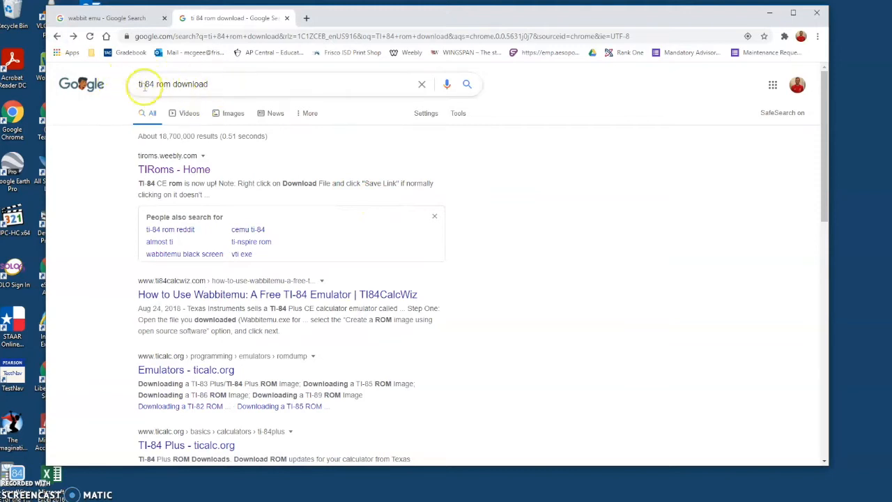
Download the TI-84 Plus Silver Edition ROM from the TIRoms site found via Google
click(173, 170)
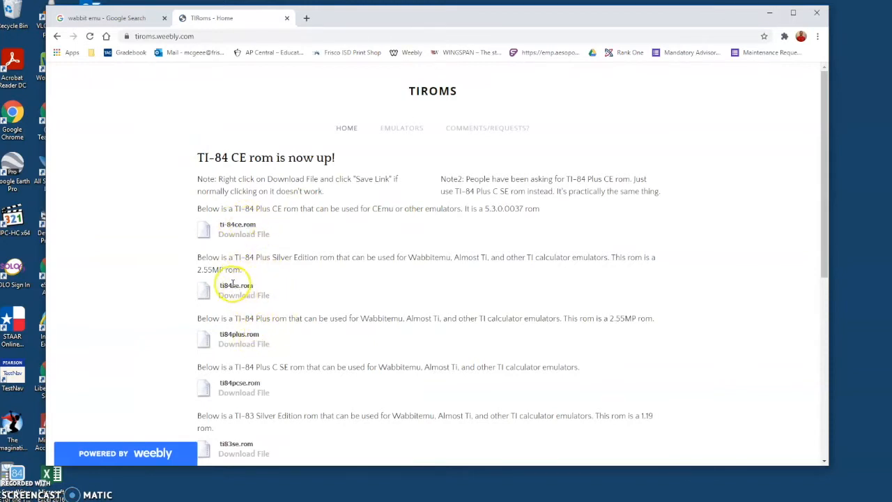
click(242, 296)
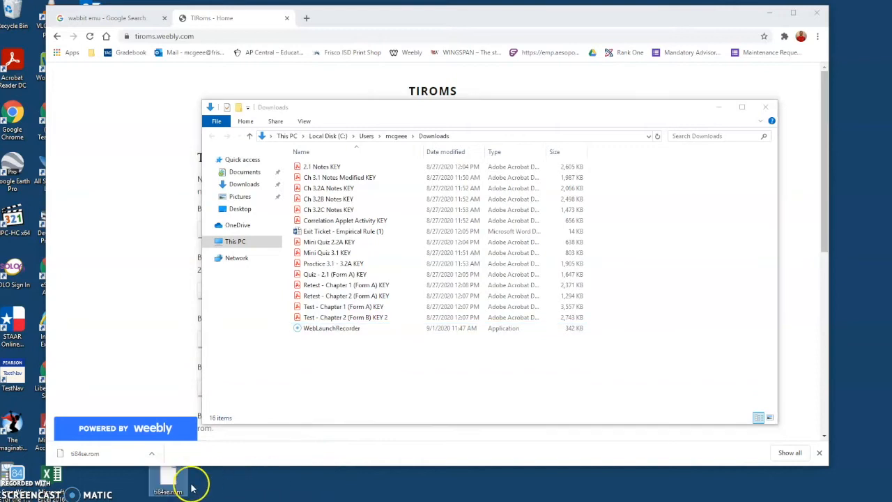
click(766, 106)
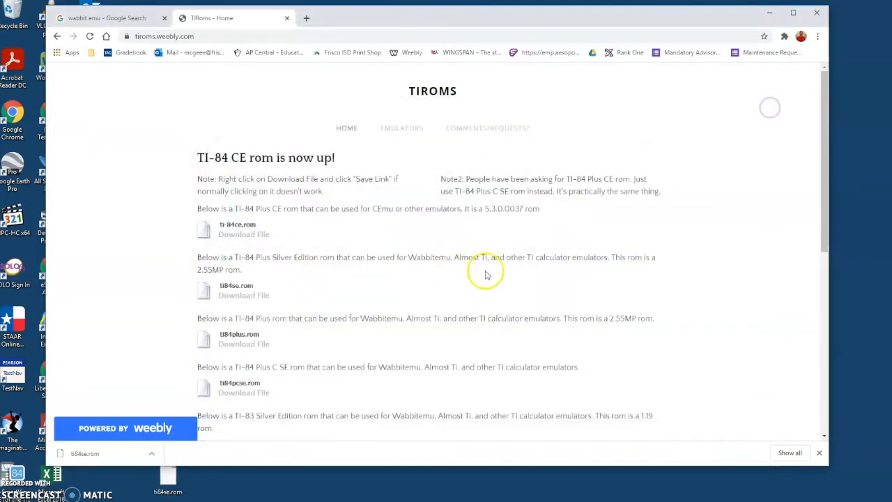
Download Wabbitemu for Windows from its website and place the file on the desktop
click(104, 17)
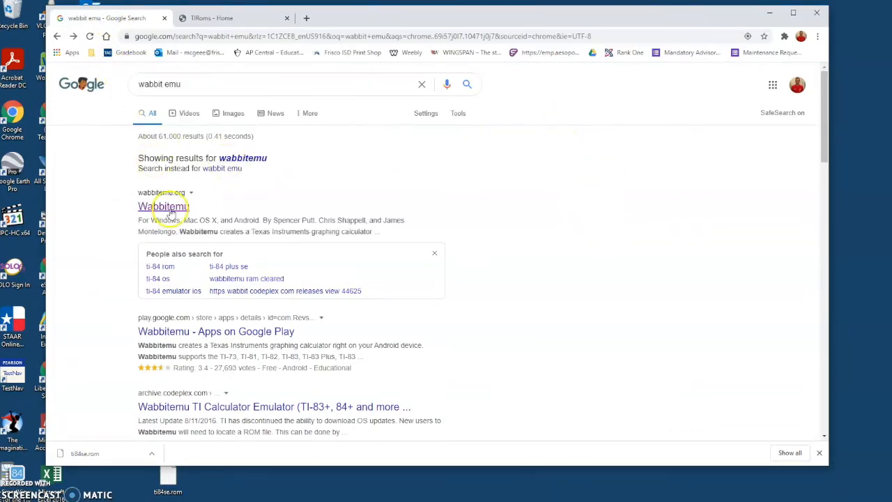
click(164, 207)
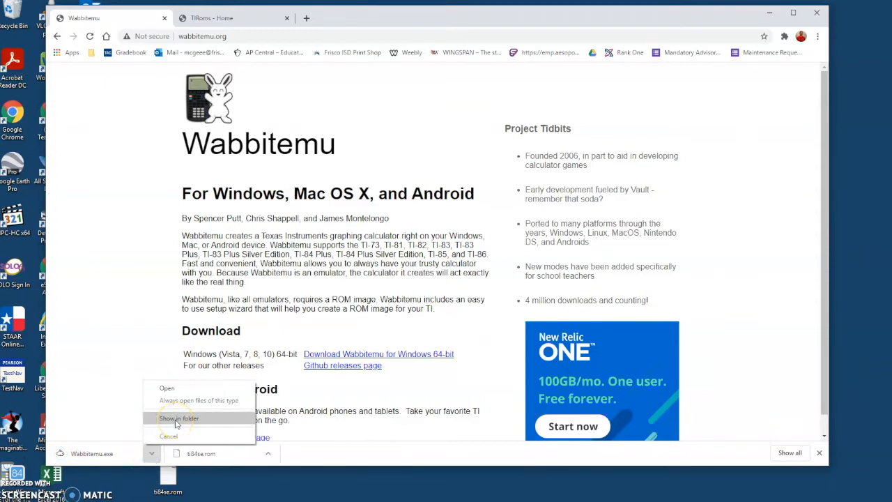
click(178, 418)
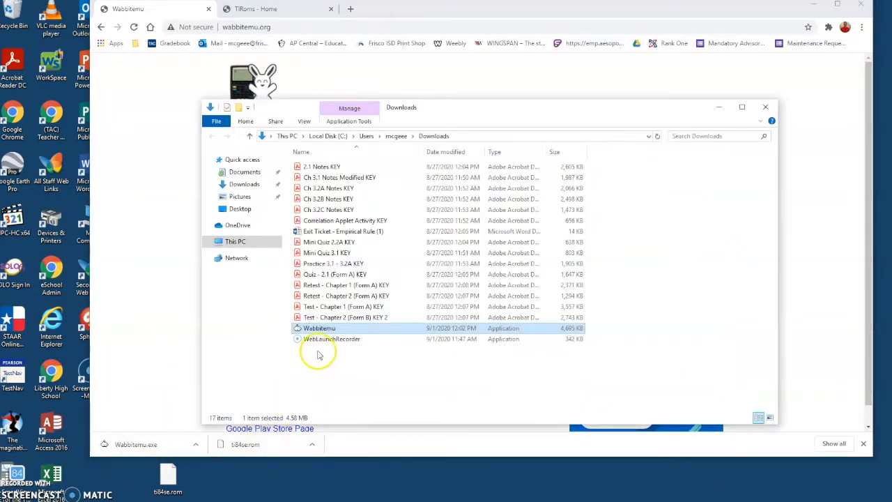
double_click(320, 328)
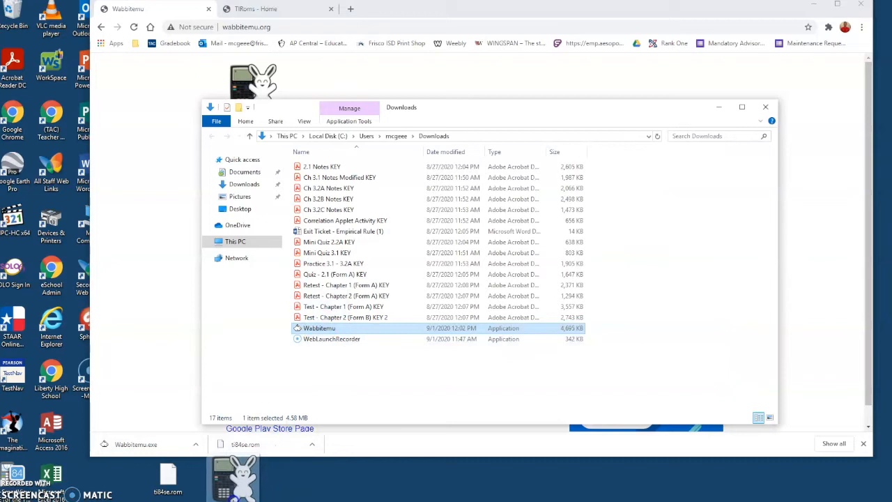
double_click(319, 328)
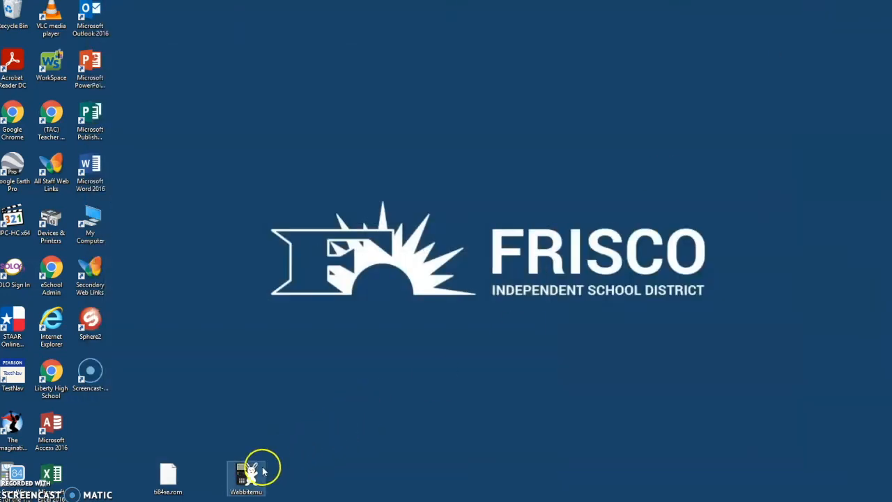
Launch Wabbitemu and load ti84se.rom from the Desktop to start the TI-84 Plus SE
double_click(245, 477)
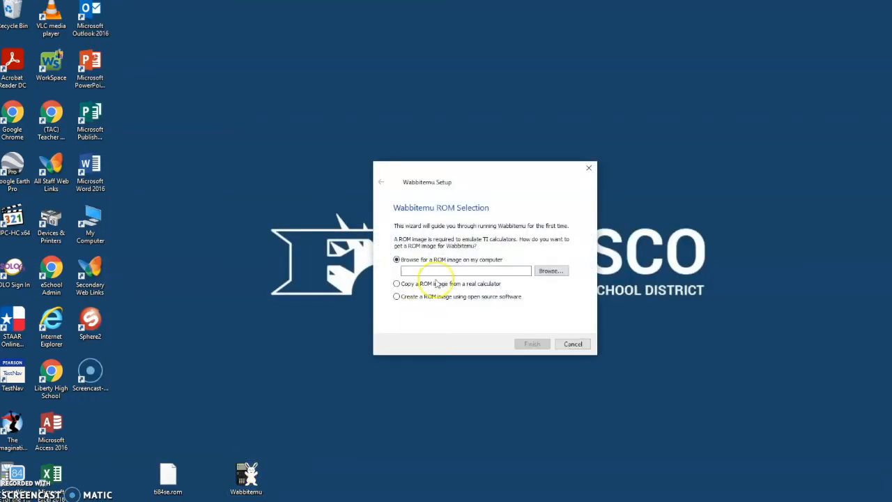
click(551, 270)
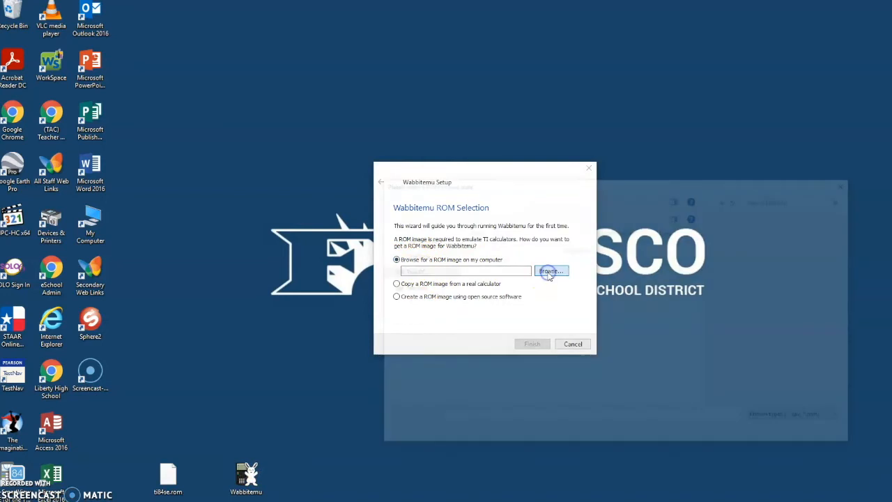
click(551, 270)
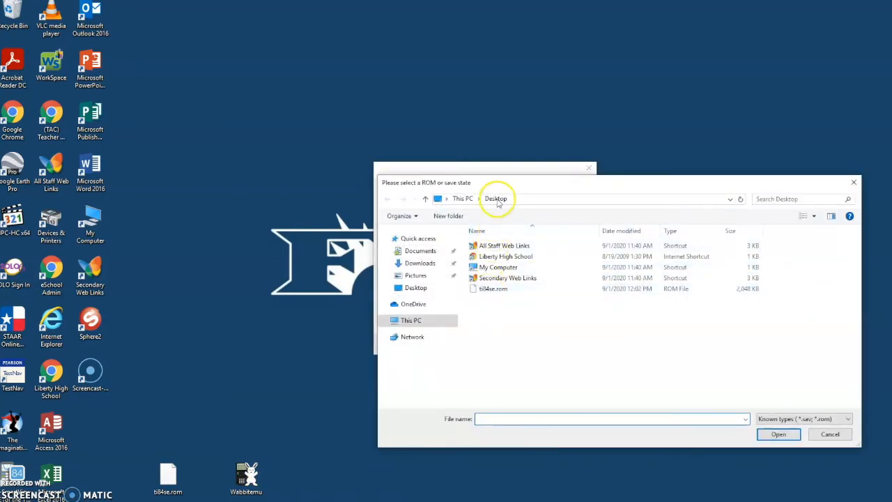
click(494, 289)
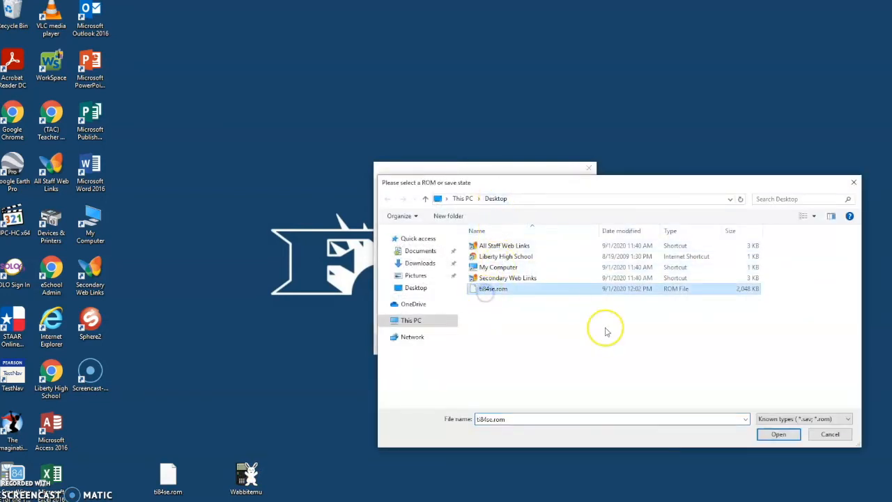
click(778, 435)
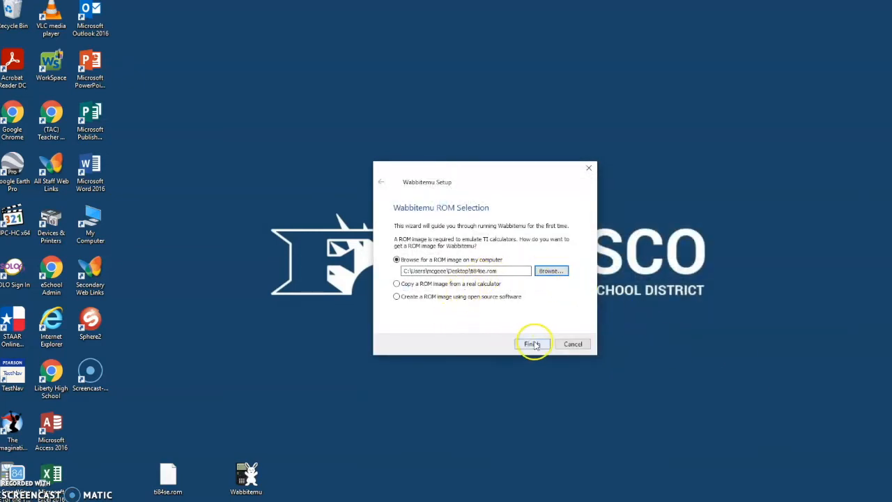
click(532, 343)
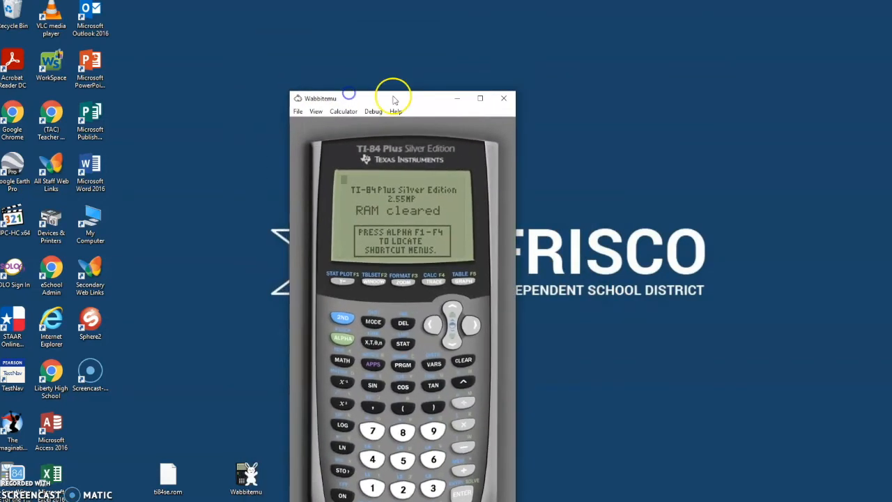
Move the calculator aside, test the sum 8+6 and the stat plot screen, then close it
drag(394, 98, 334, 19)
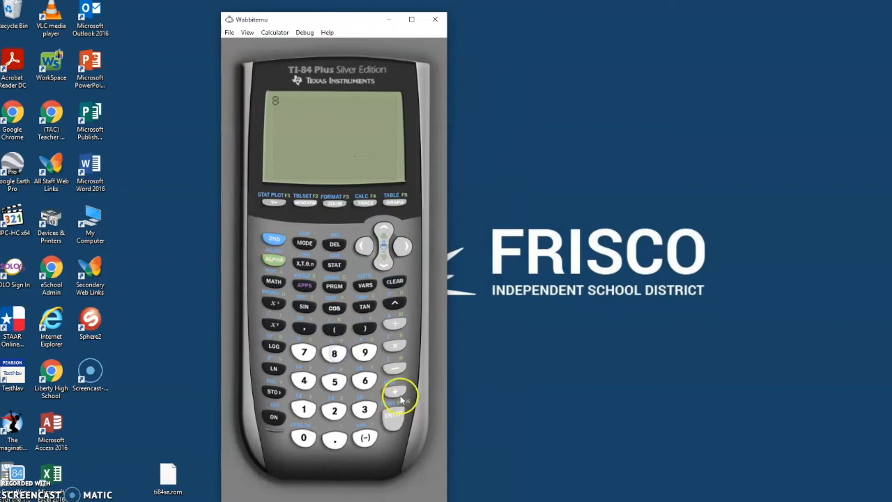
click(395, 414)
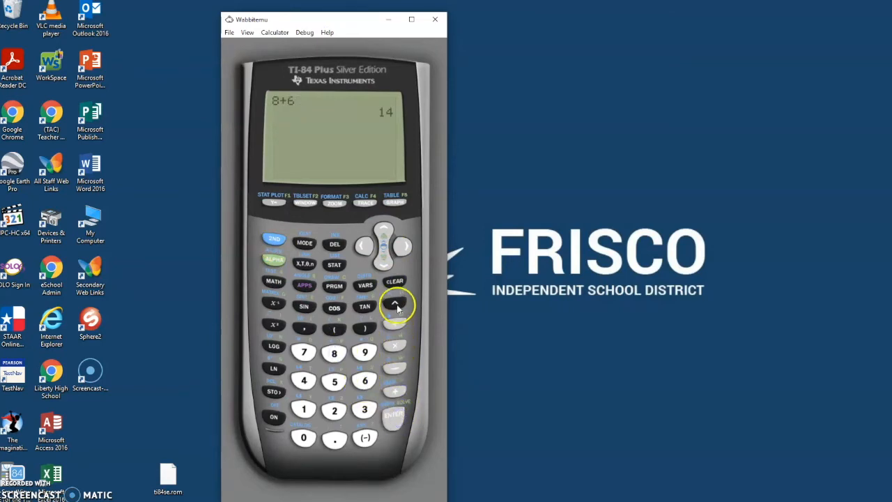
click(273, 202)
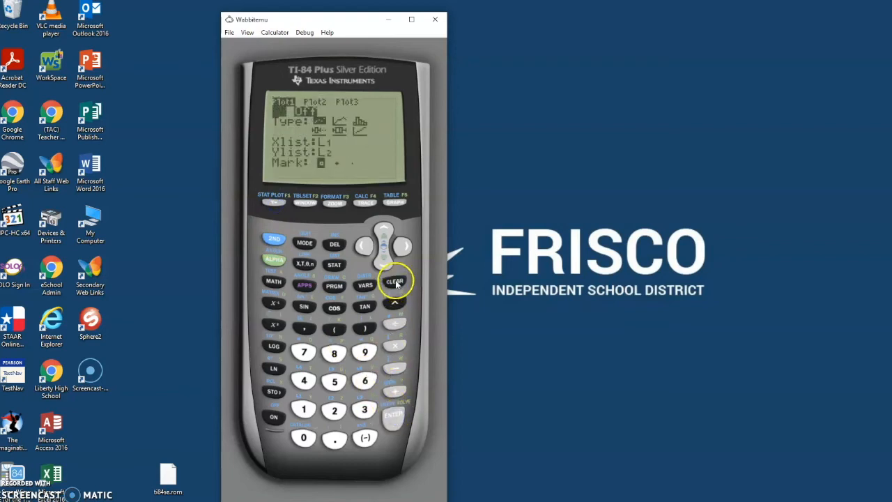
click(394, 282)
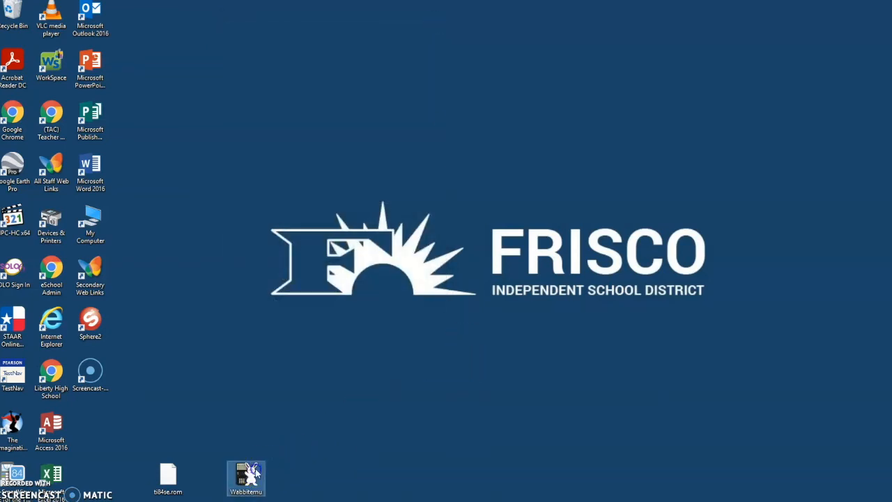
Relaunch Wabbitemu with ti84se.rom from the Desktop to reach the RAM cleared screen
double_click(246, 480)
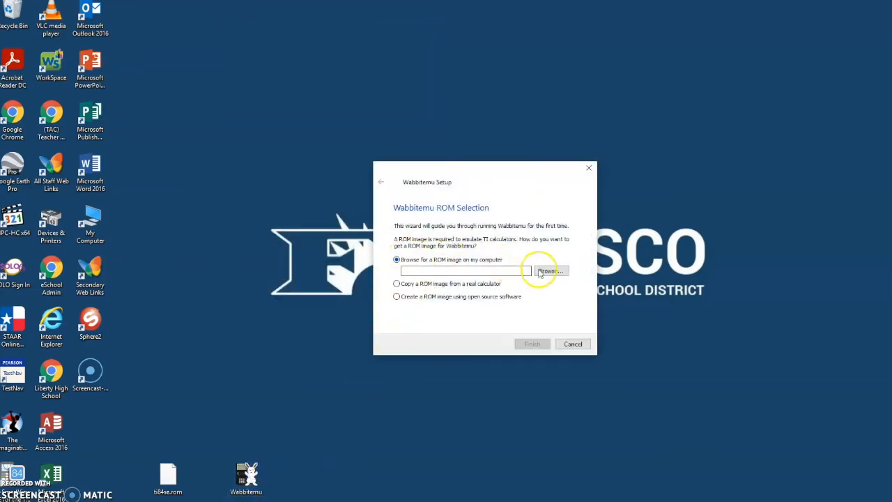
click(549, 271)
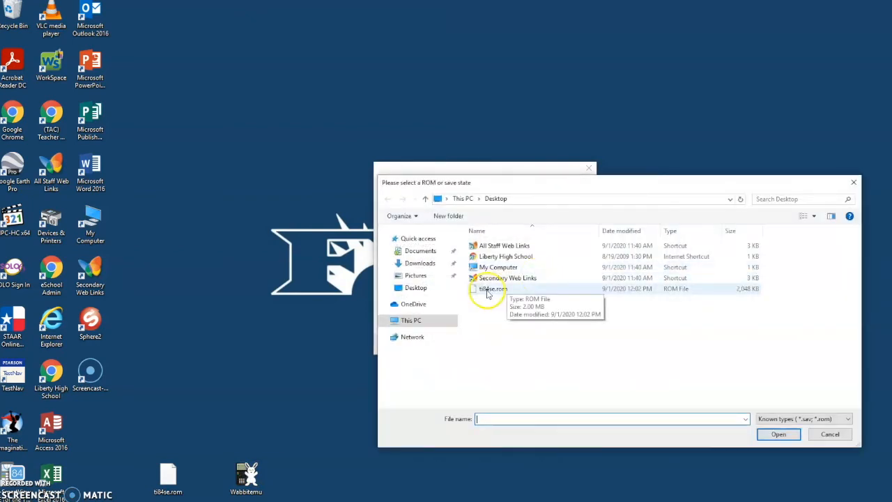
click(494, 287)
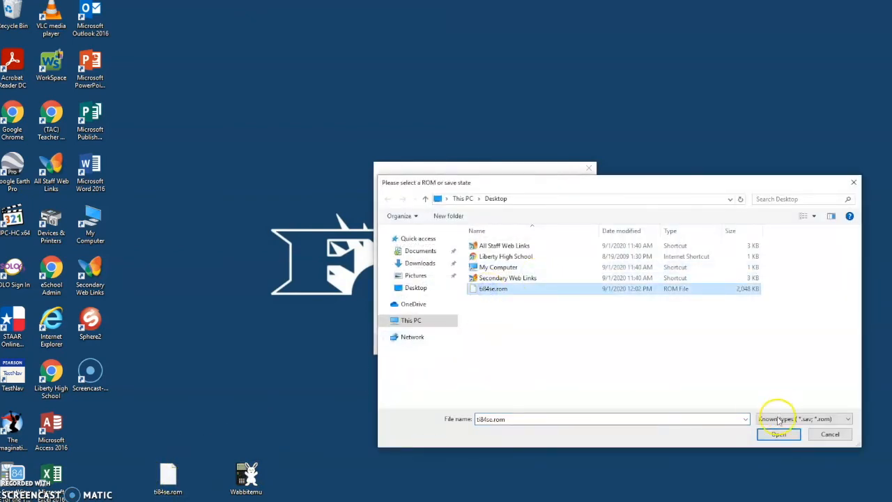
click(778, 433)
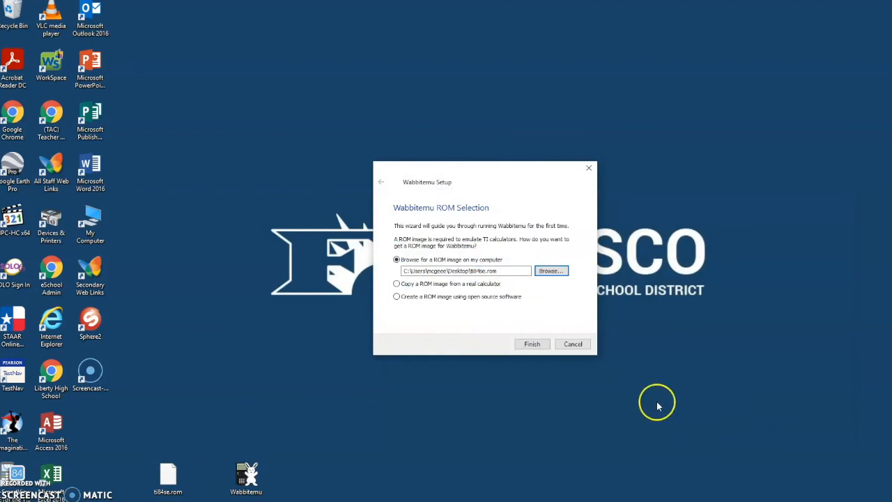
click(532, 343)
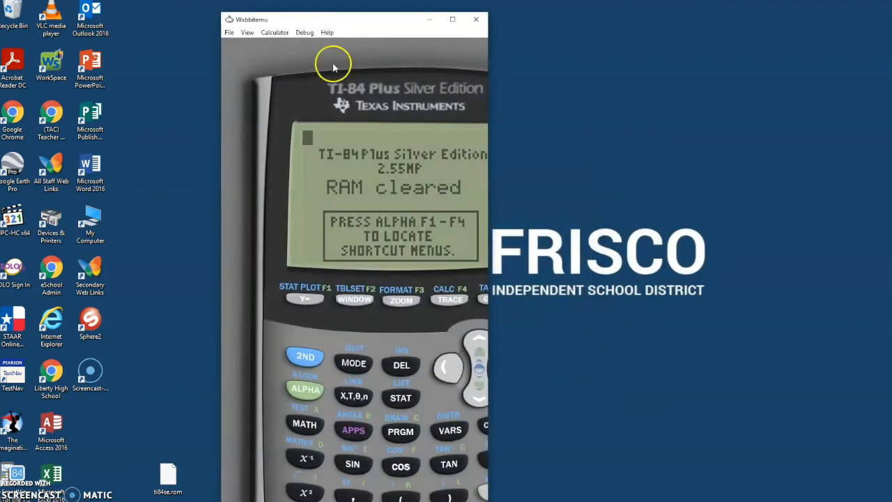